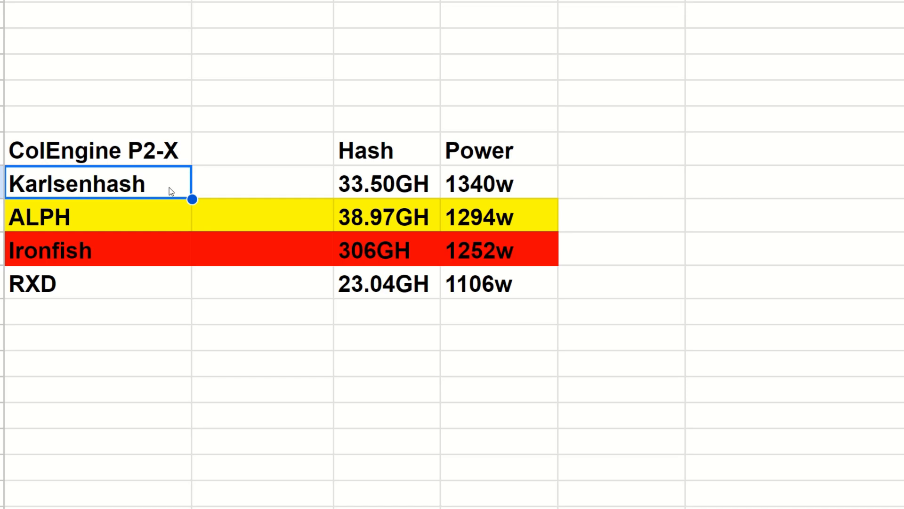
pyautogui.moveTo(354, 201)
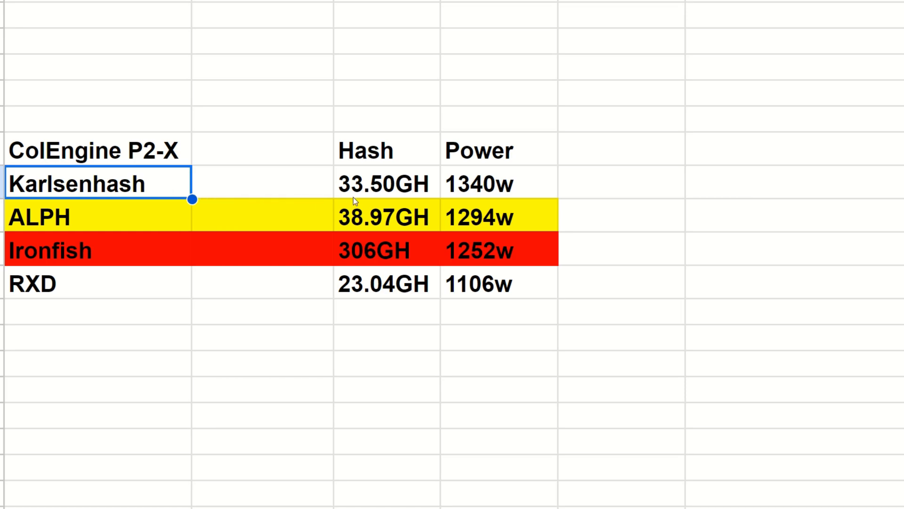
pyautogui.moveTo(385, 193)
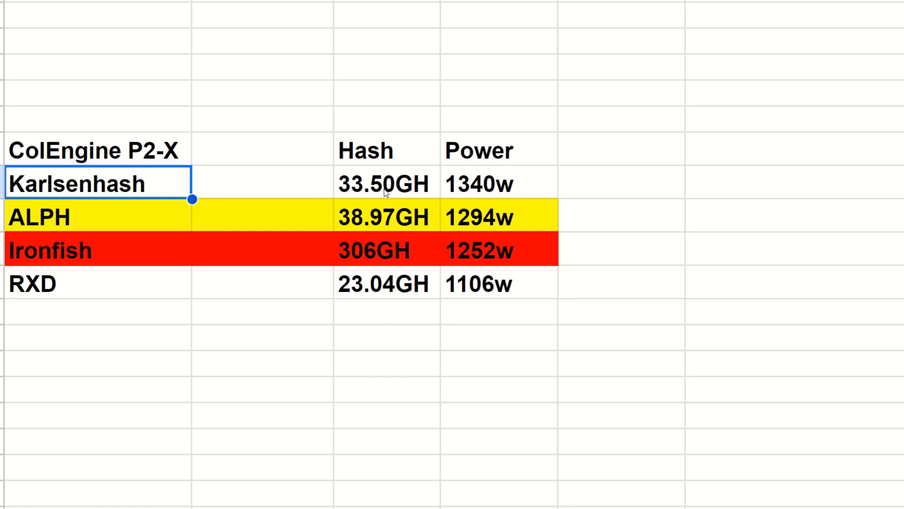
pyautogui.click(497, 184)
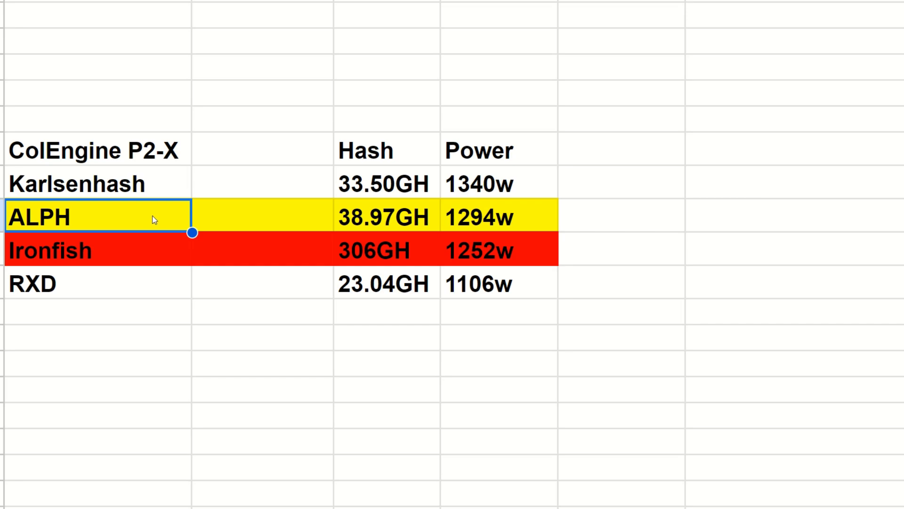
pyautogui.moveTo(163, 220)
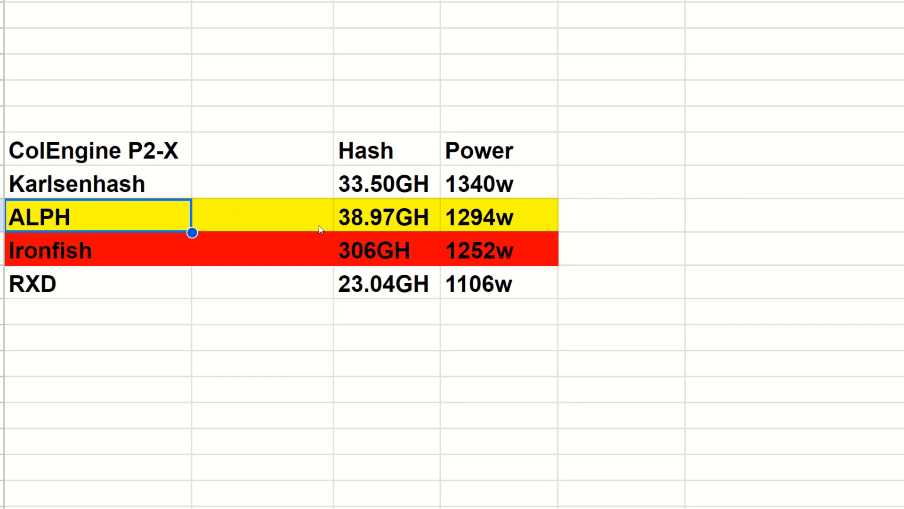
pyautogui.moveTo(470, 222)
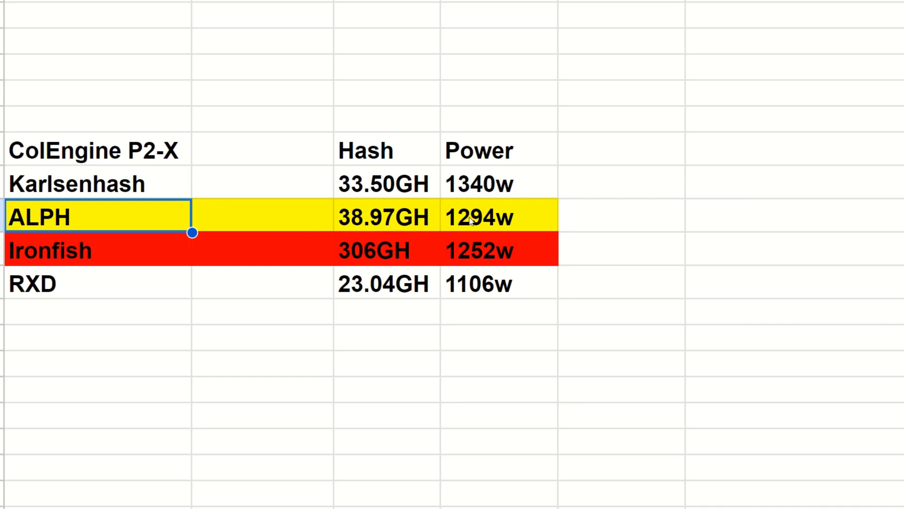
pyautogui.click(498, 217)
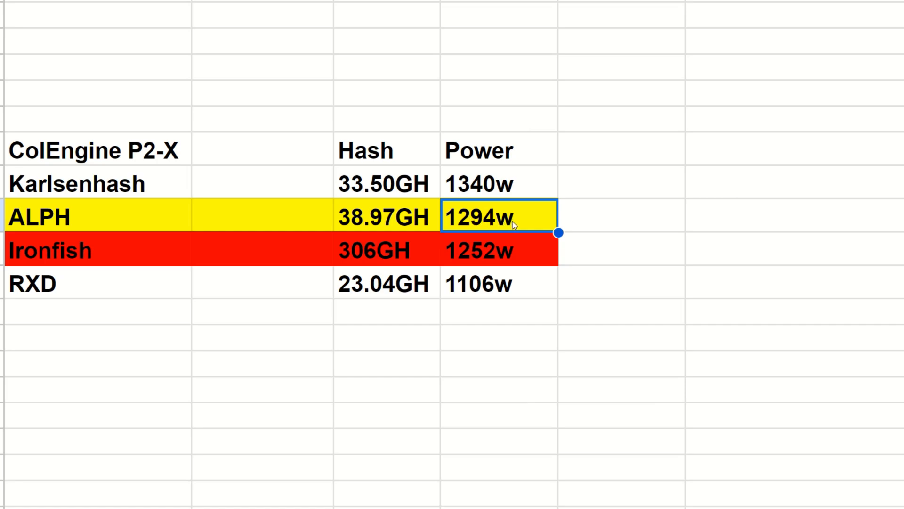
pyautogui.click(98, 250)
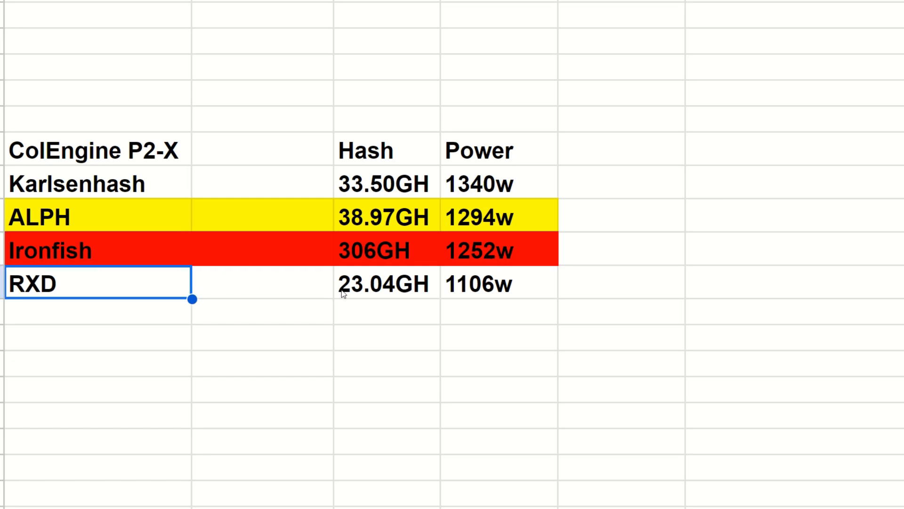
pyautogui.moveTo(360, 308)
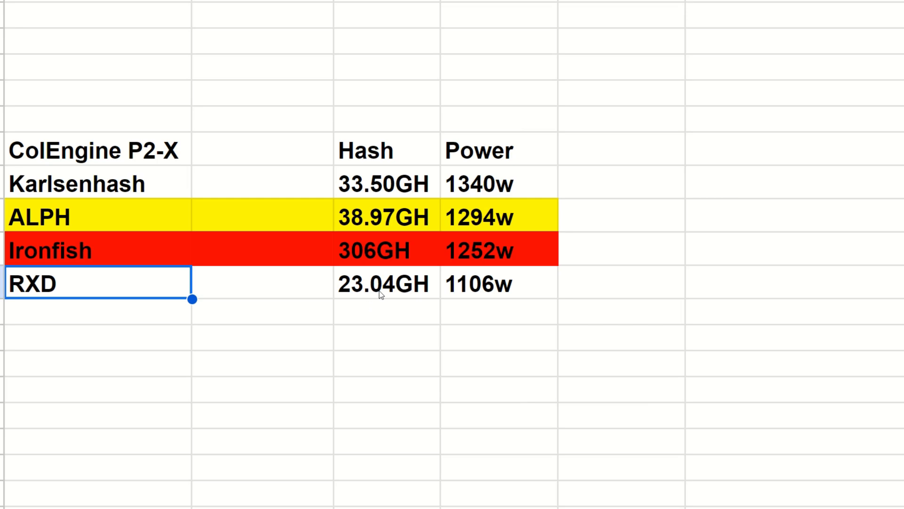
pyautogui.click(497, 283)
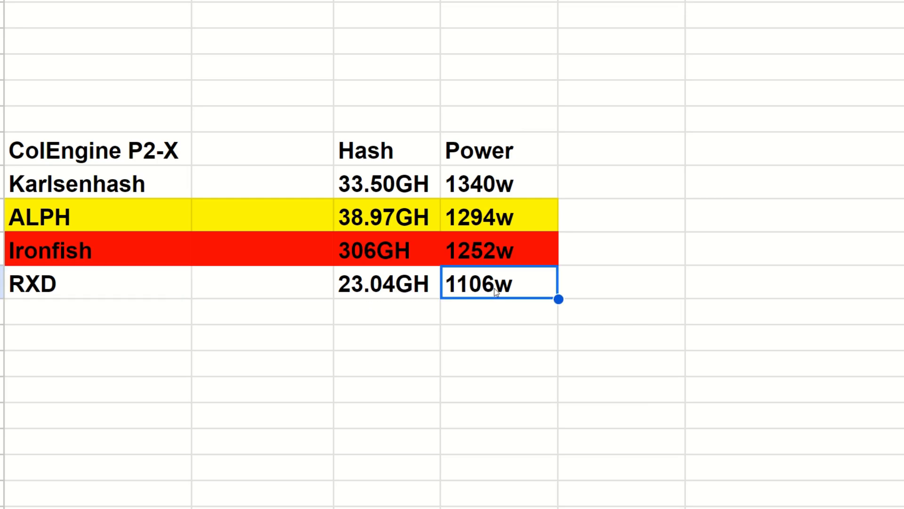
pyautogui.moveTo(527, 291)
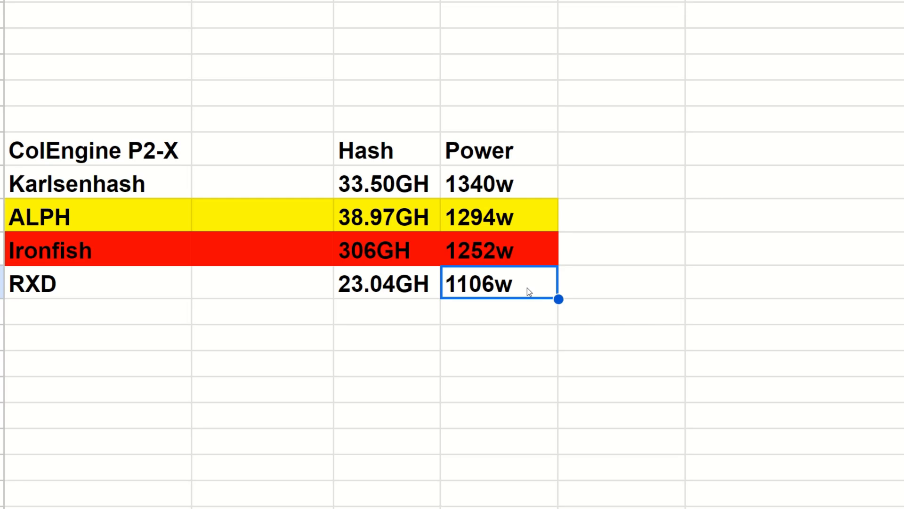